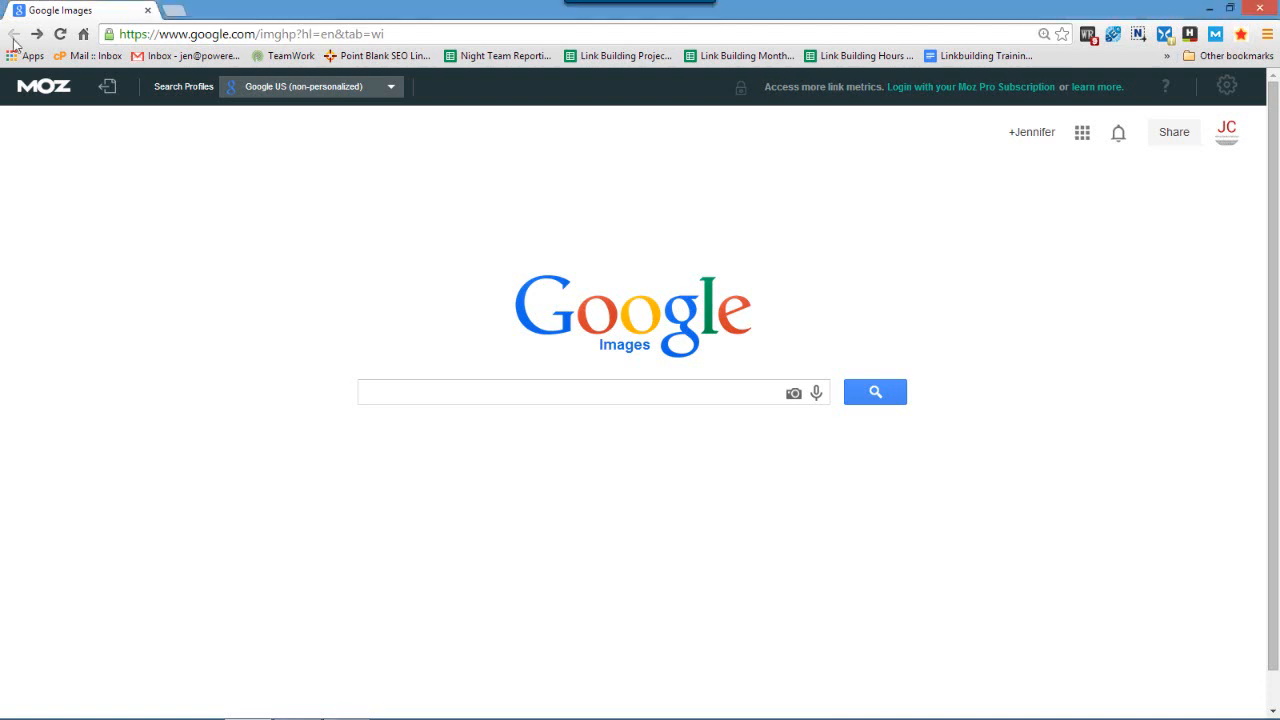
left_click(575, 392)
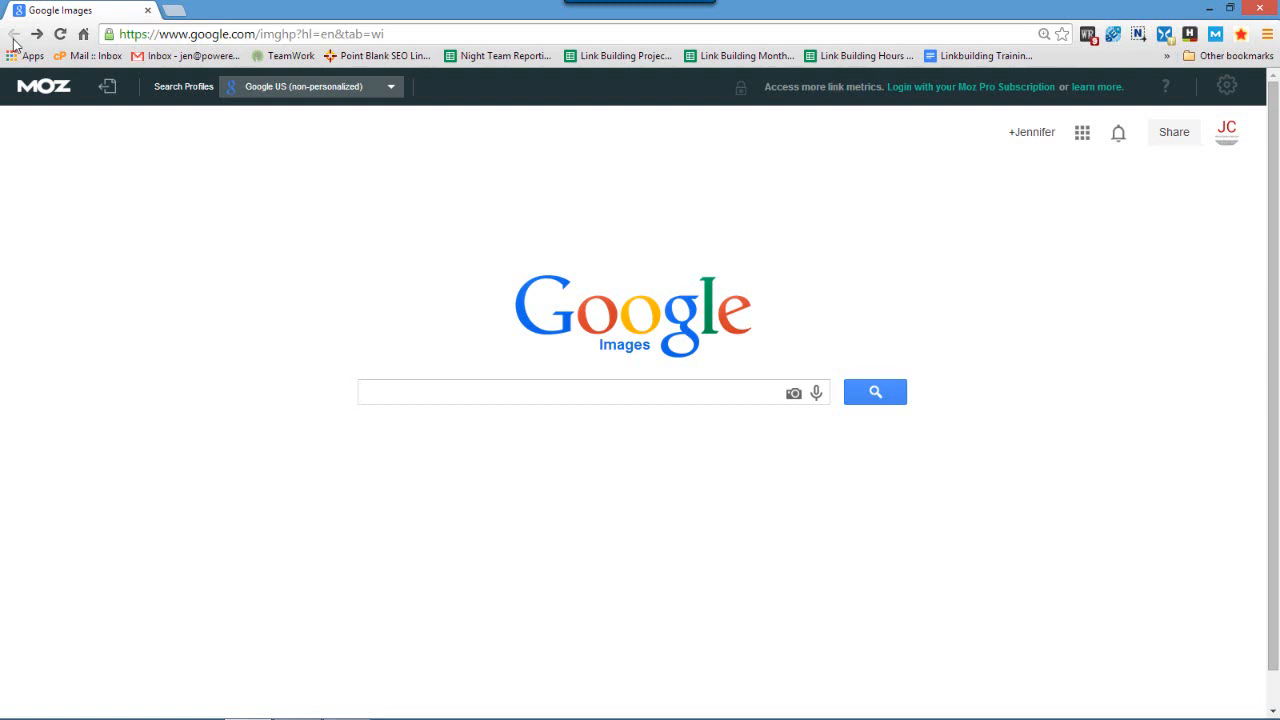
type("site:www.")
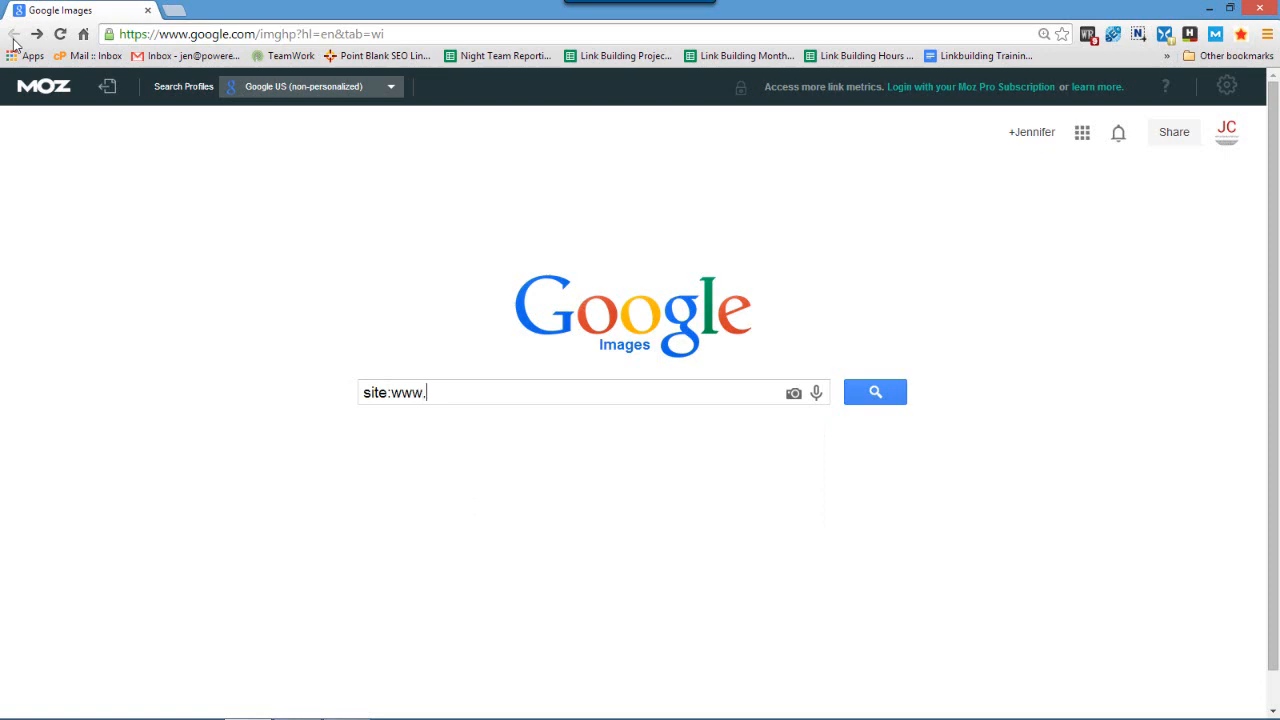
type("toronto.ca")
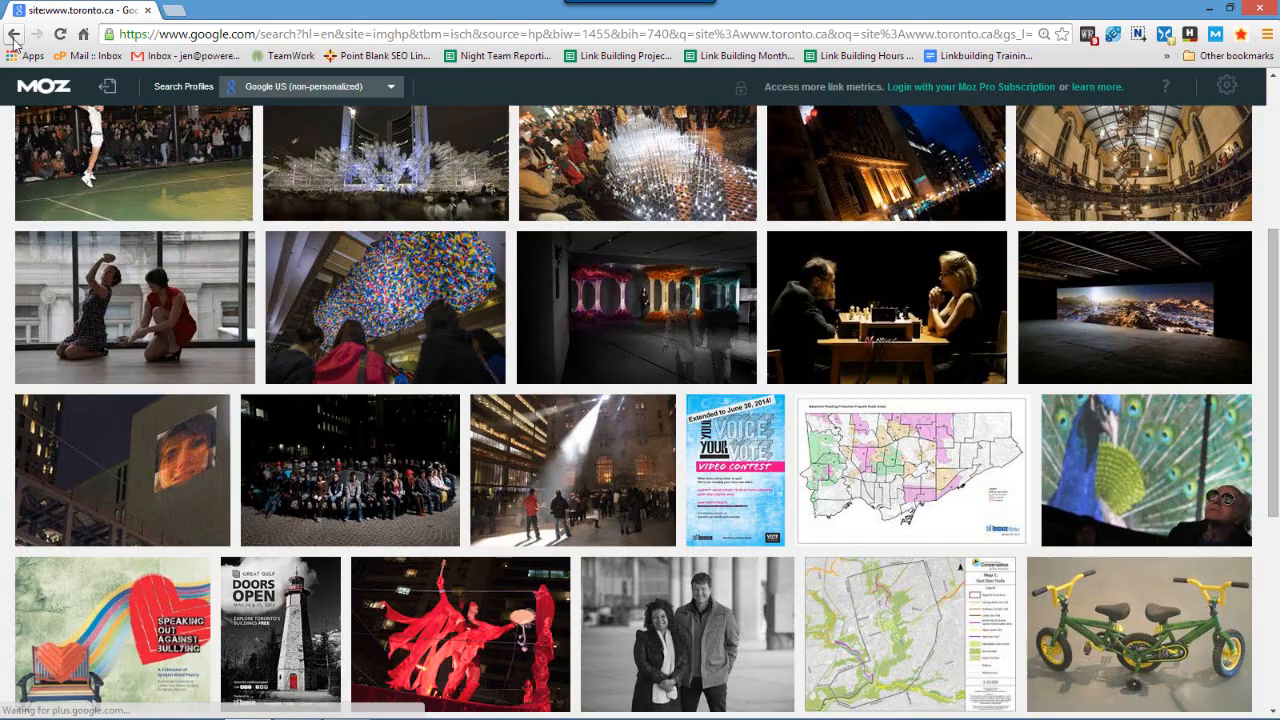
Step: Open the Basement Flooding Protection Program Study Areas map preview from the results
scroll("down", 3)
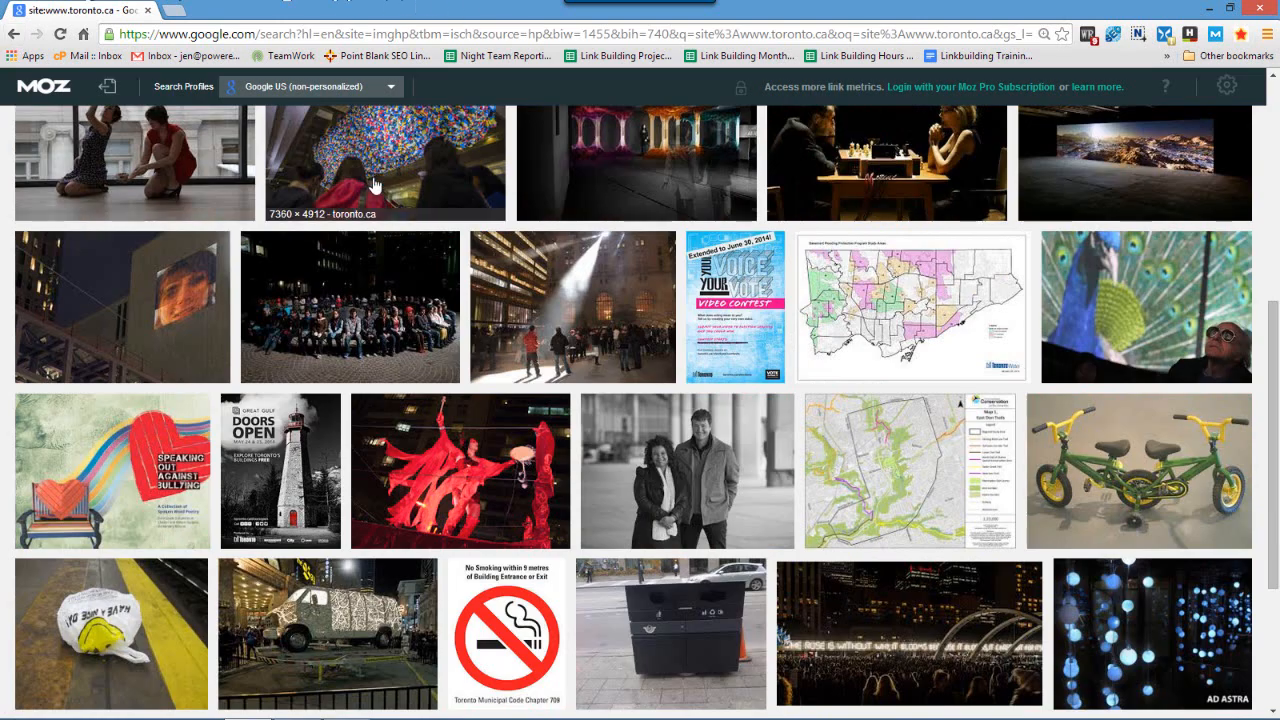
left_click(905, 307)
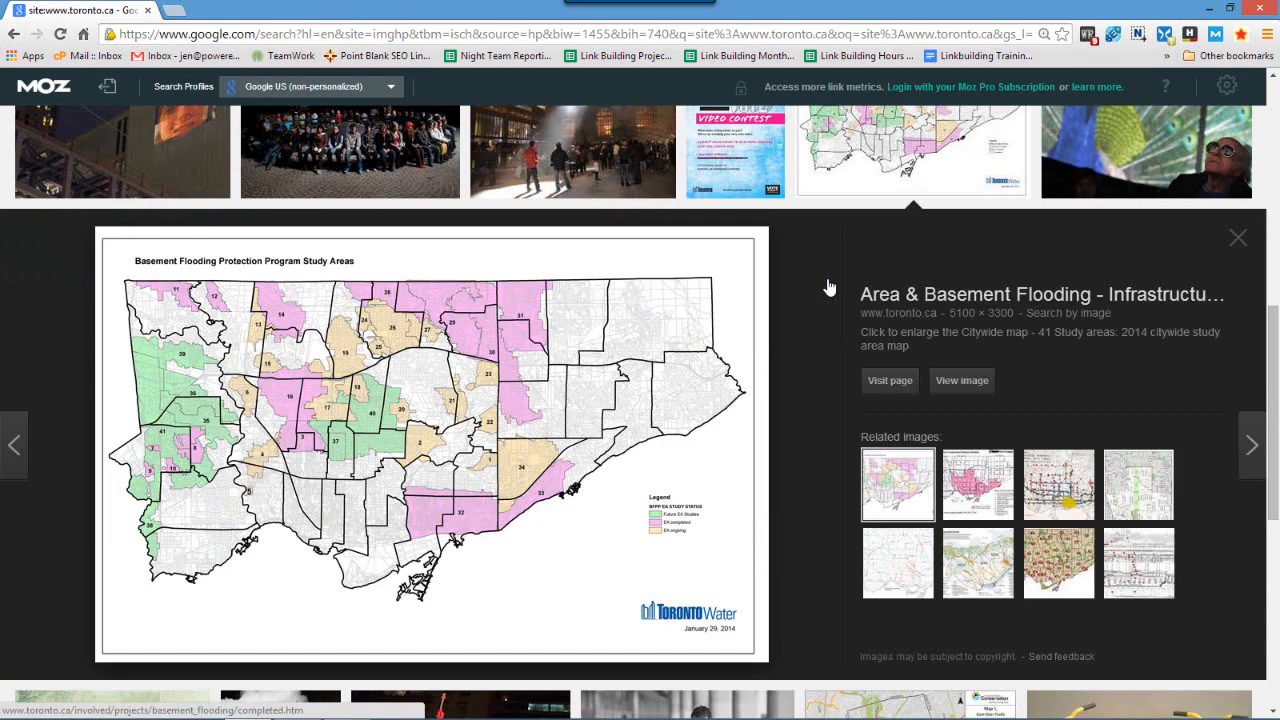
mouse_move(949, 294)
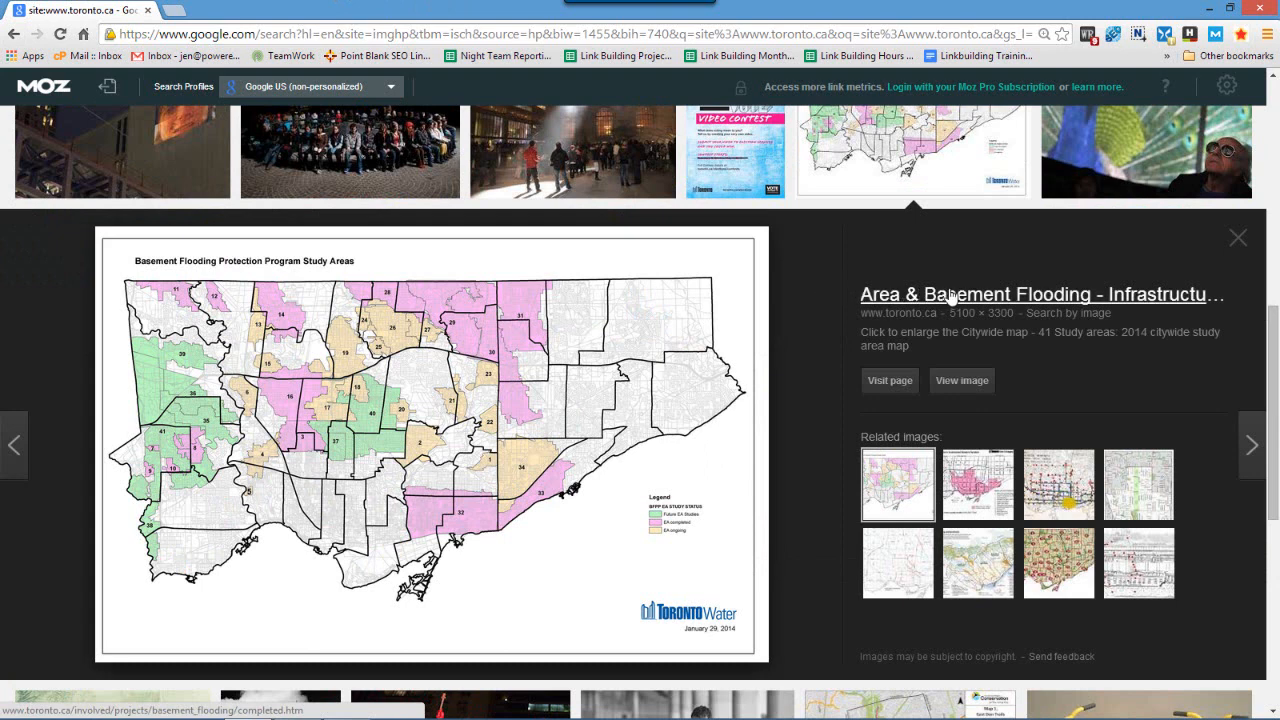
mouse_move(1079, 287)
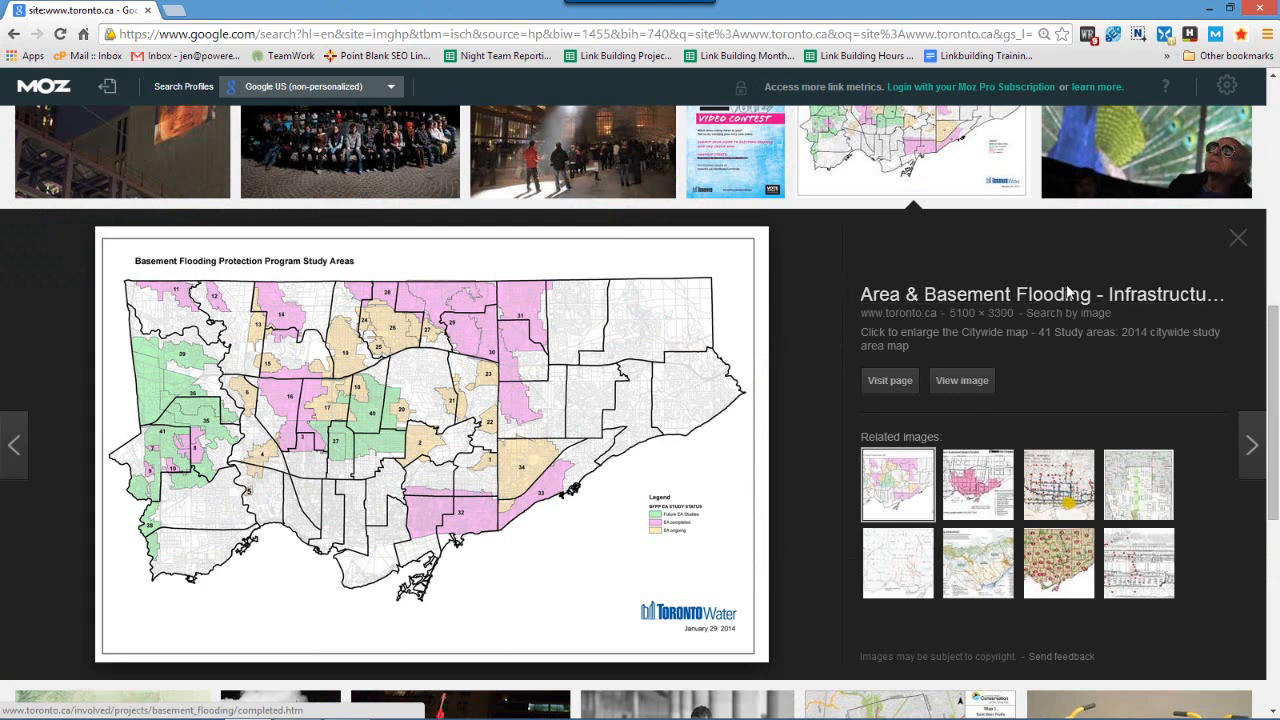
mouse_move(911, 322)
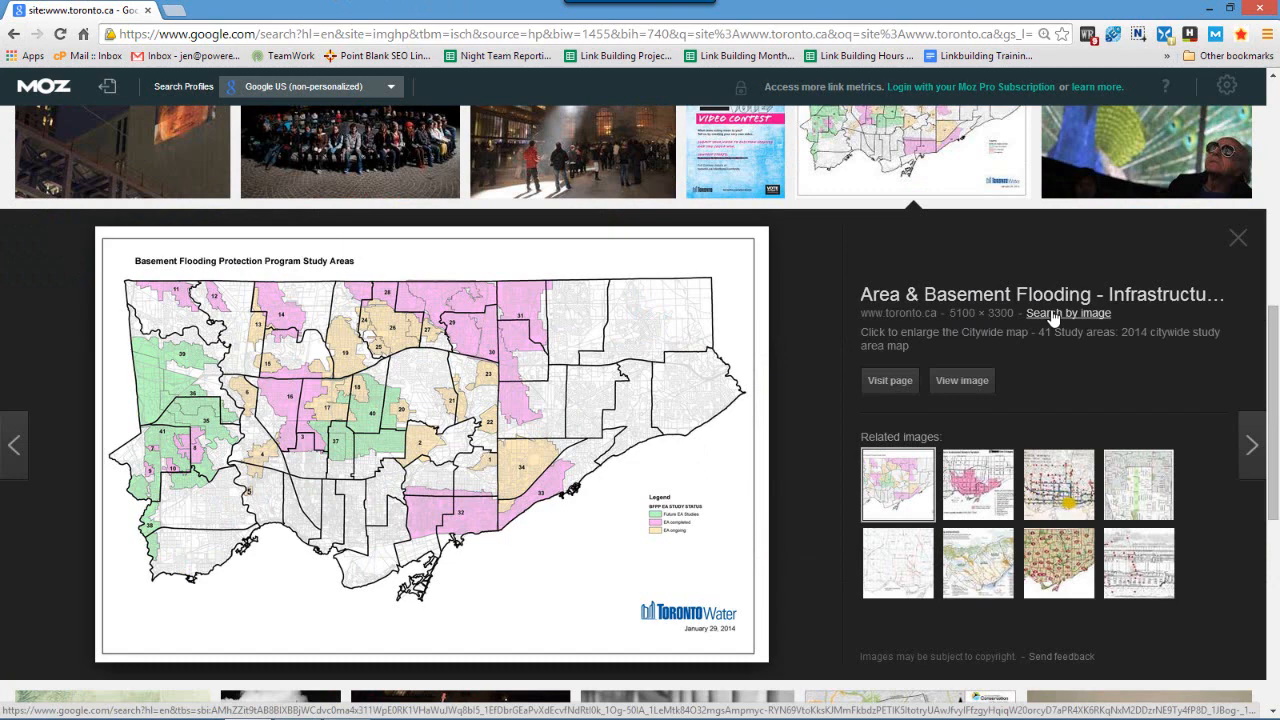
Step: Reverse-search the flooding map and scroll to pages that include matching images
left_click(1068, 312)
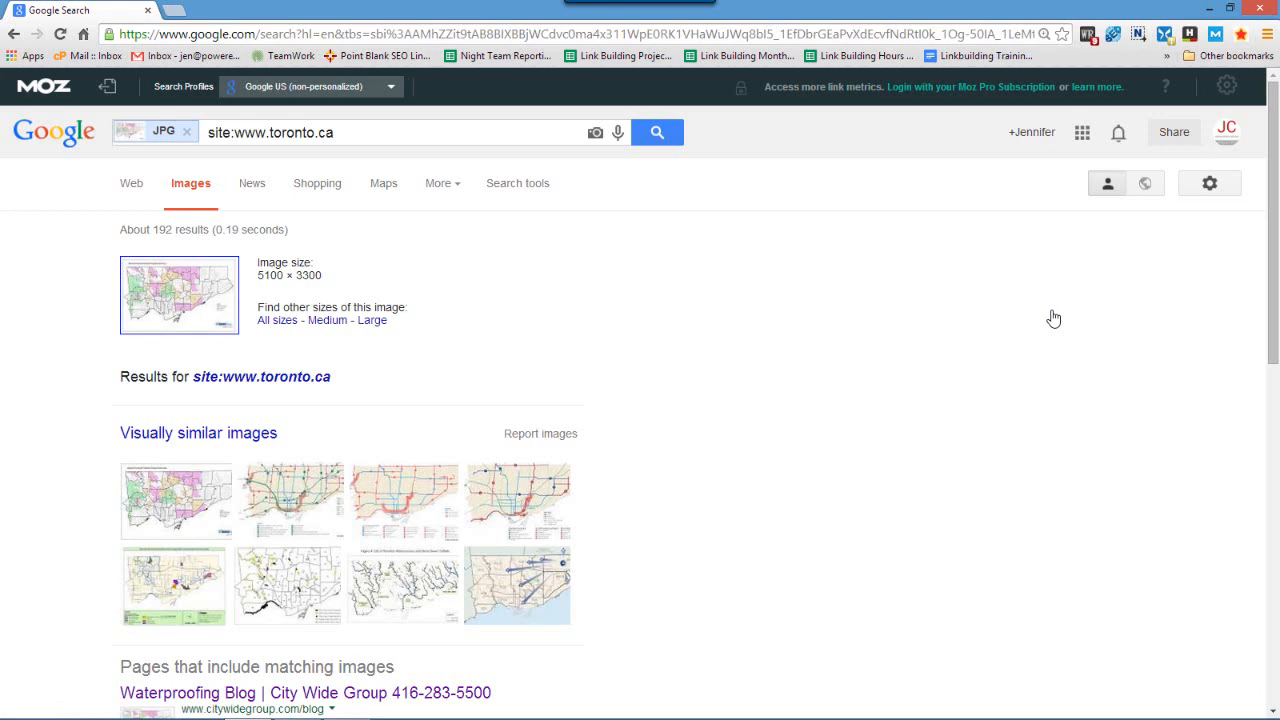
scroll("down", 3)
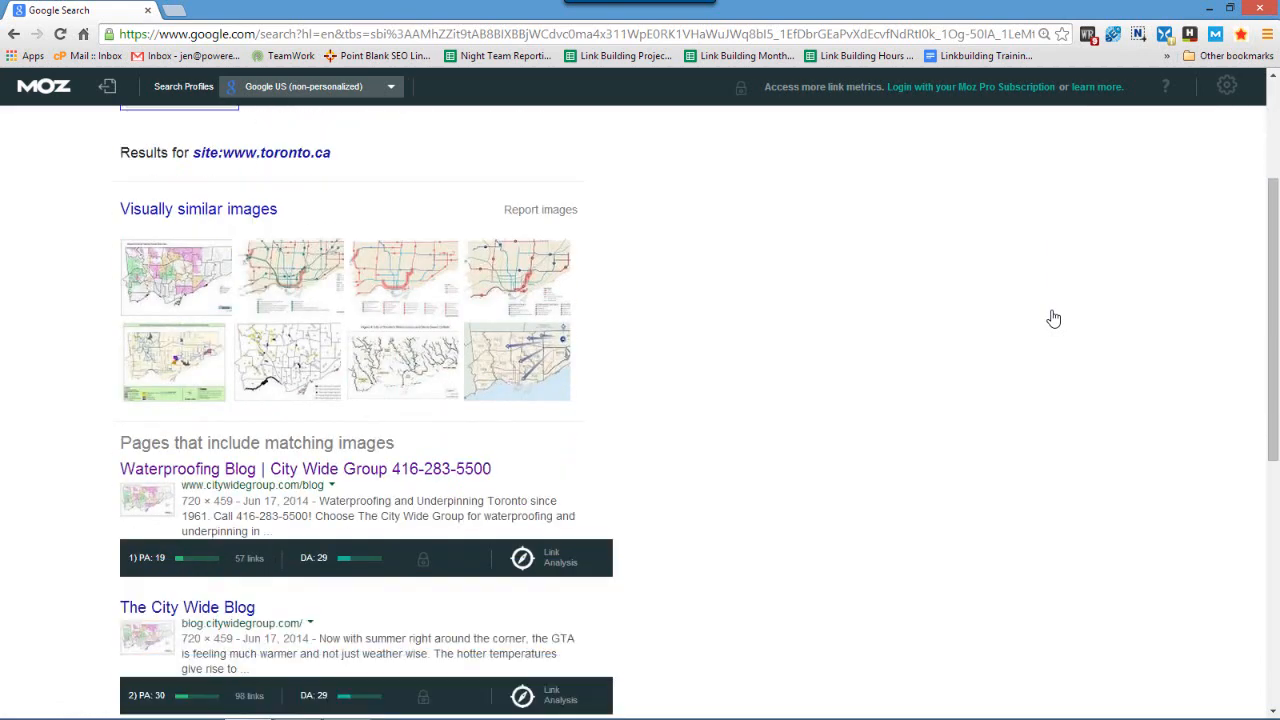
scroll("down", 3)
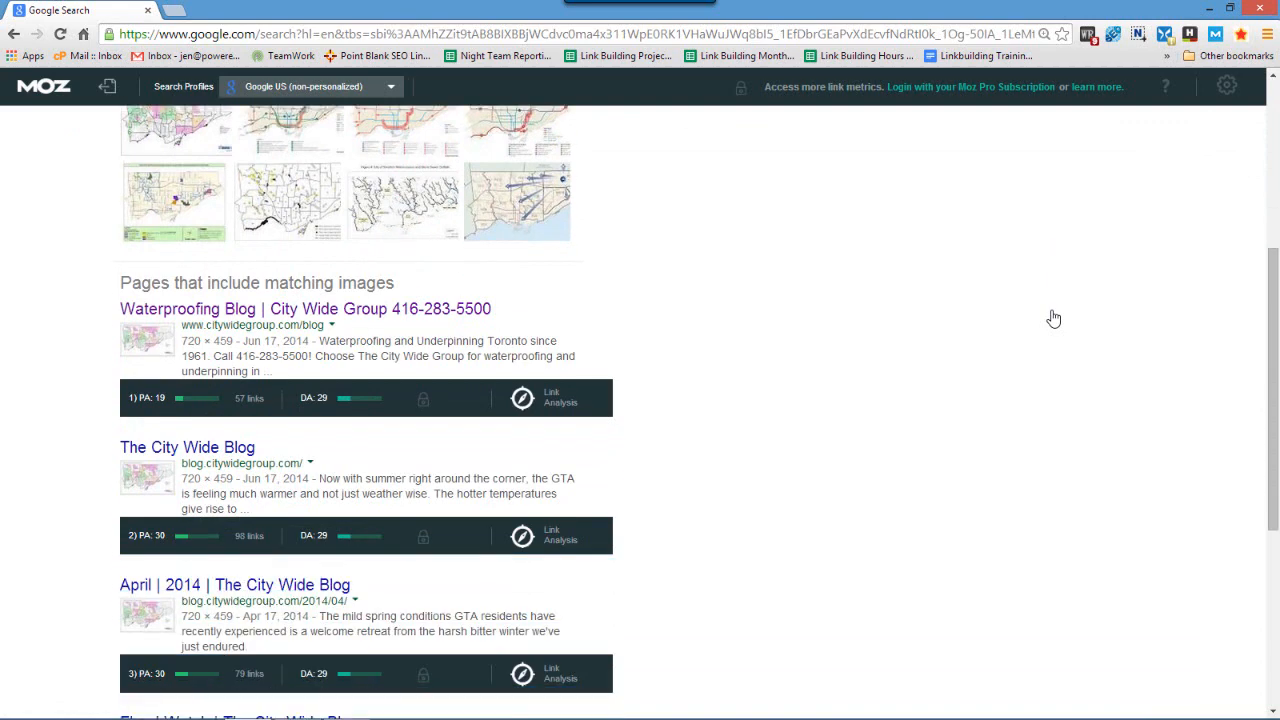
scroll("down", 3)
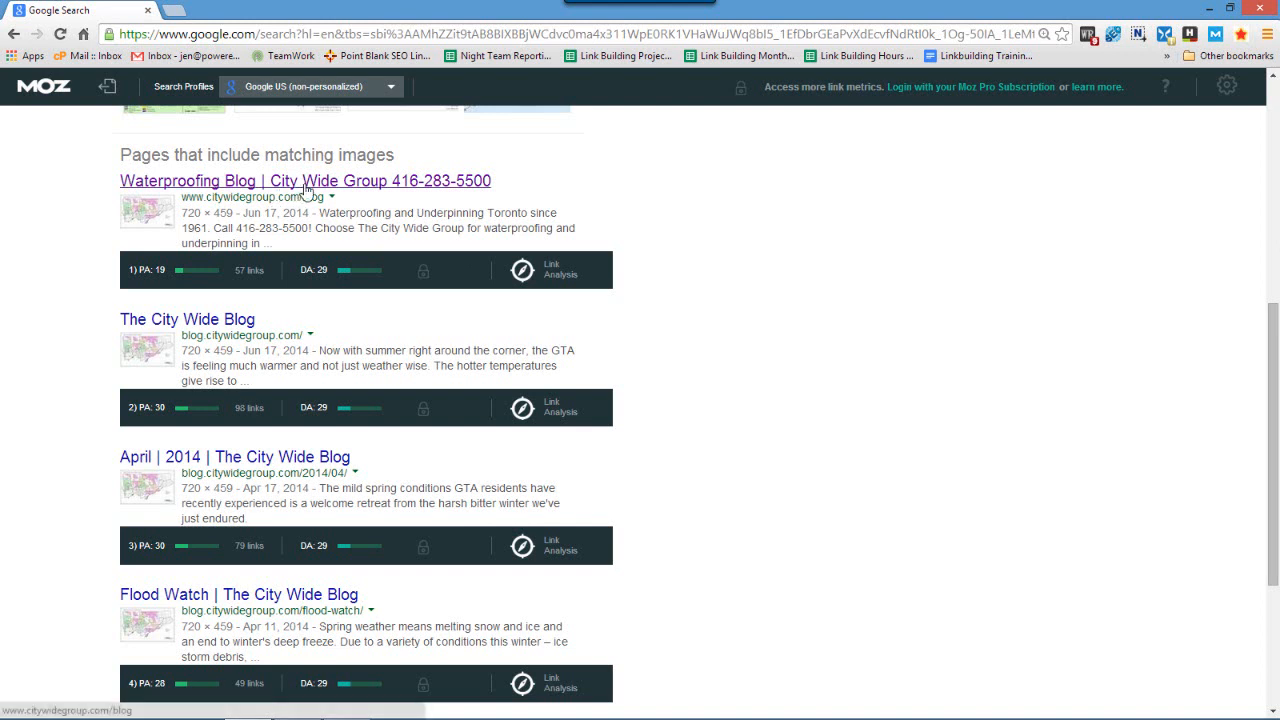
Step: Open the City Wide Group blog post and select the map's Globalnews.ca photo credit
left_click(305, 181)
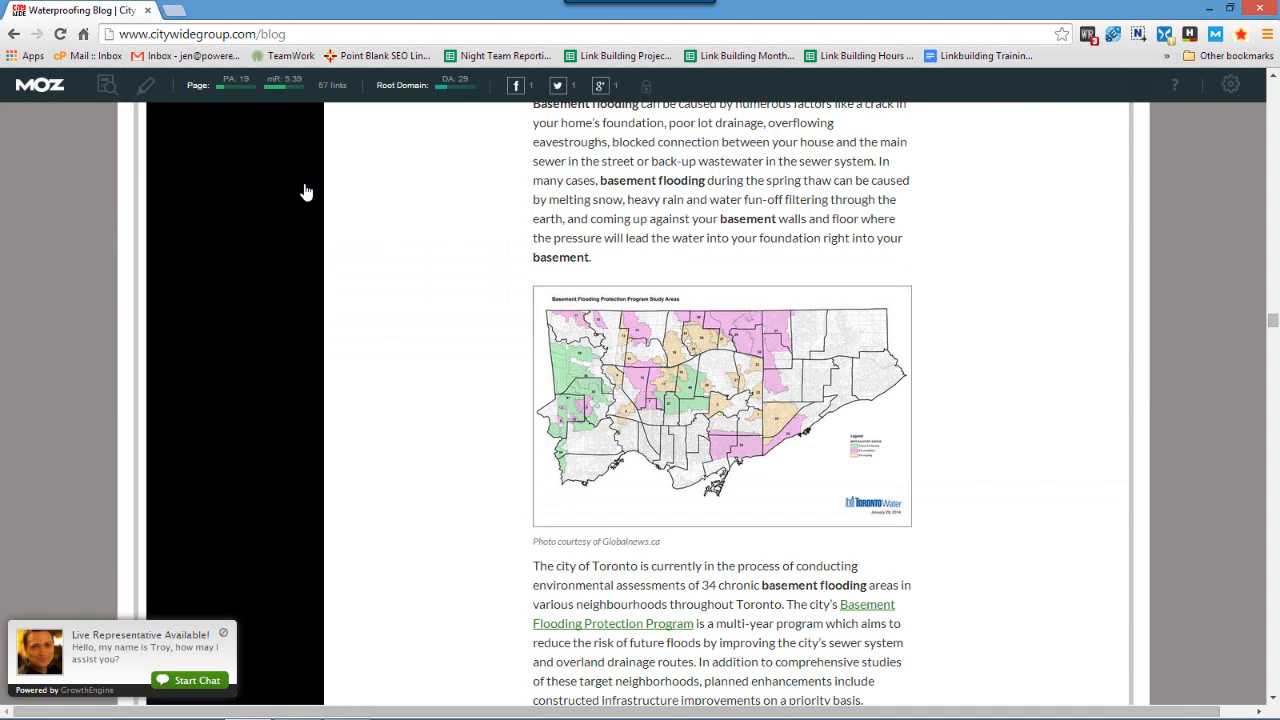
mouse_move(703, 355)
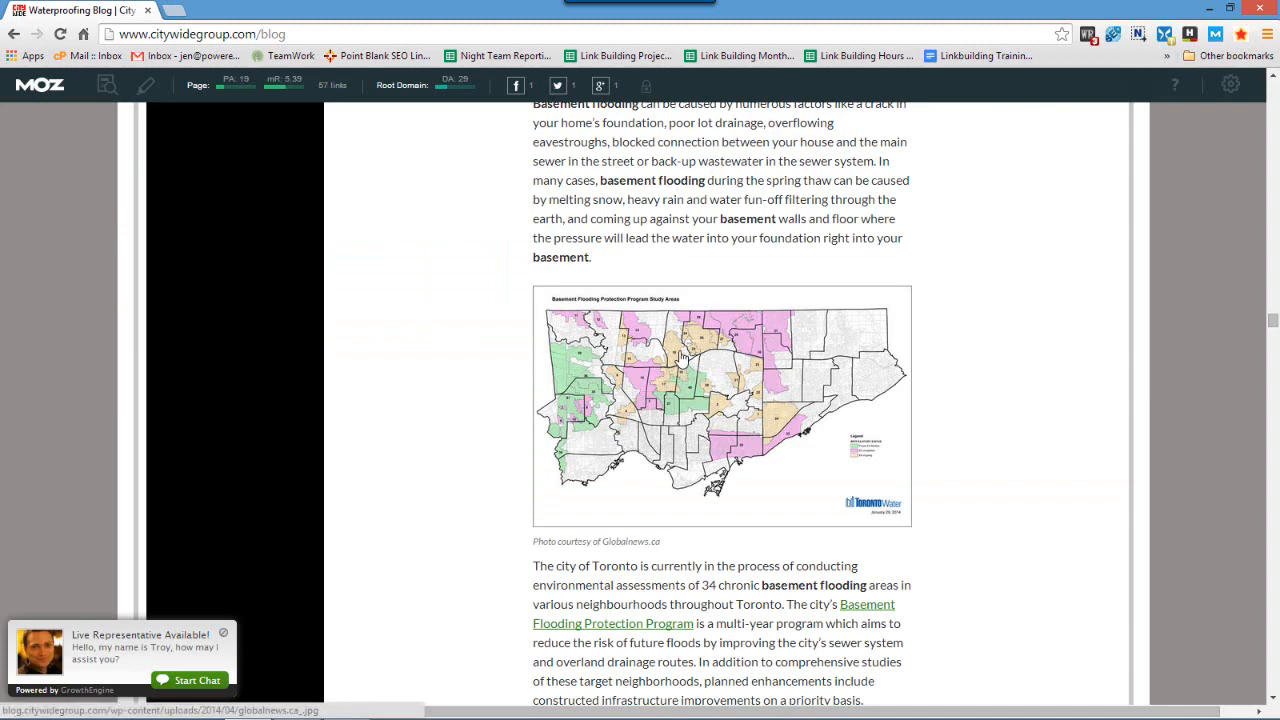
mouse_move(669, 536)
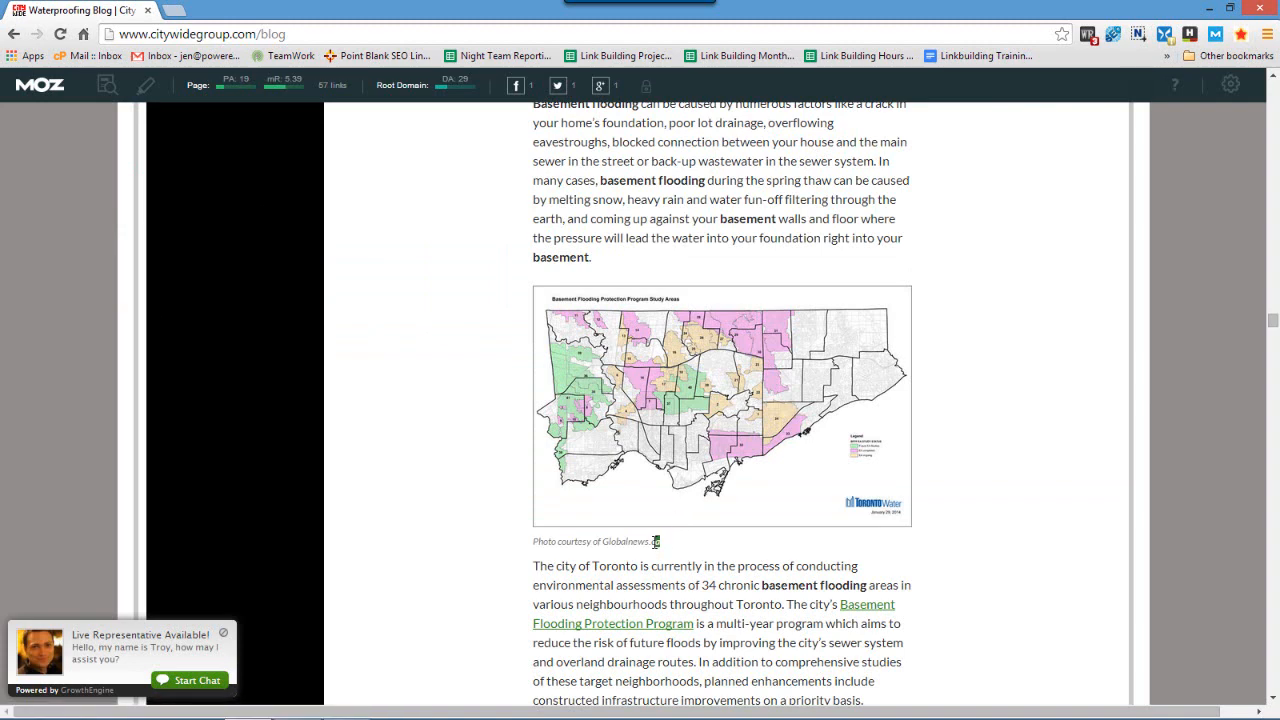
triple_click(595, 542)
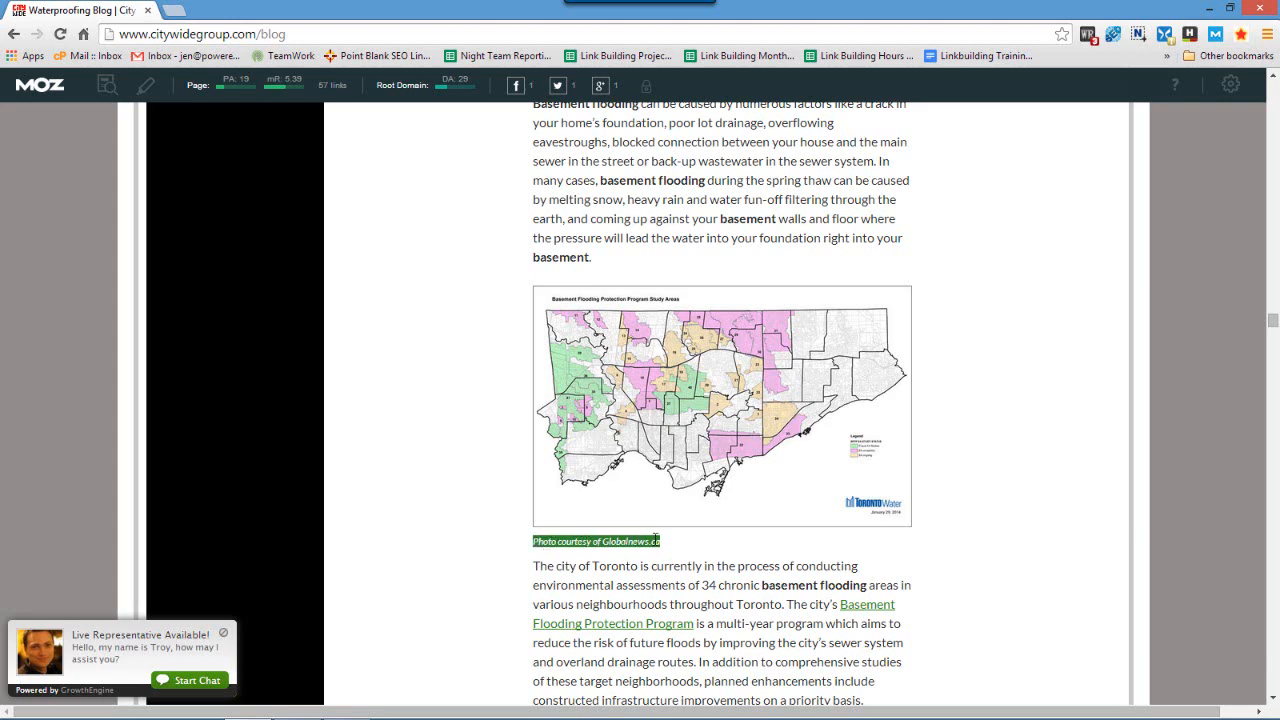
mouse_move(670, 544)
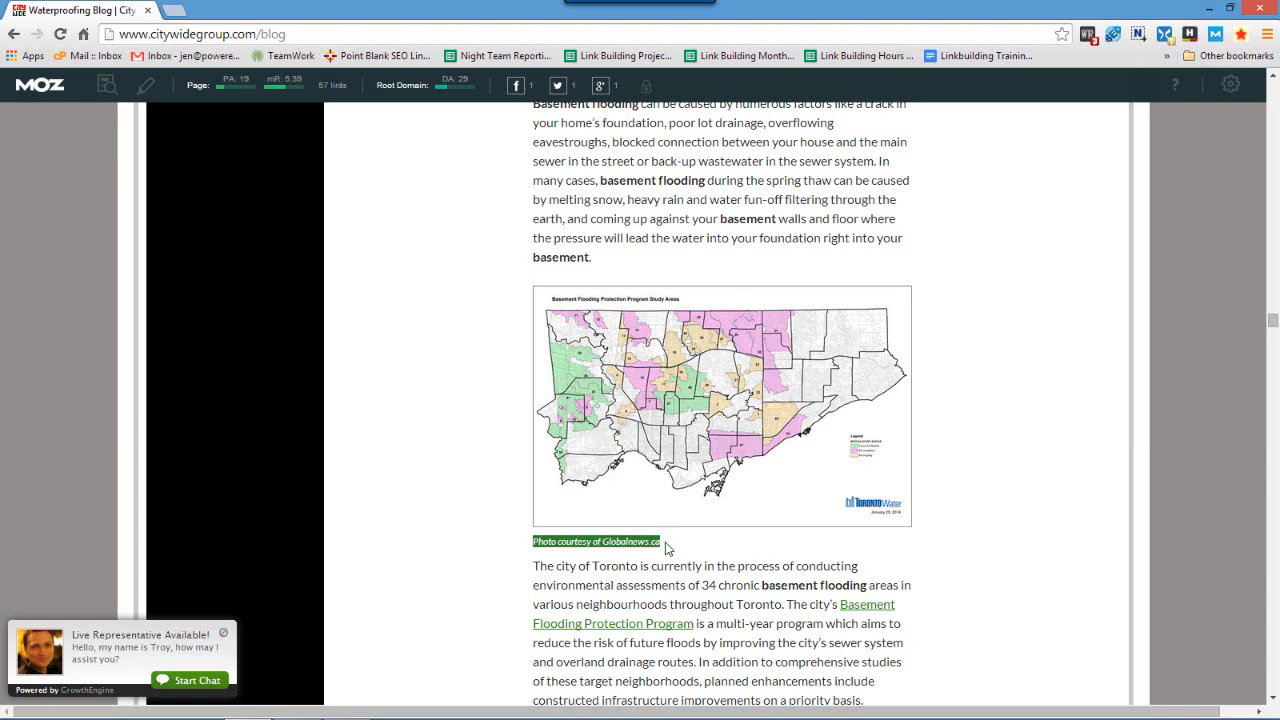
mouse_move(919, 513)
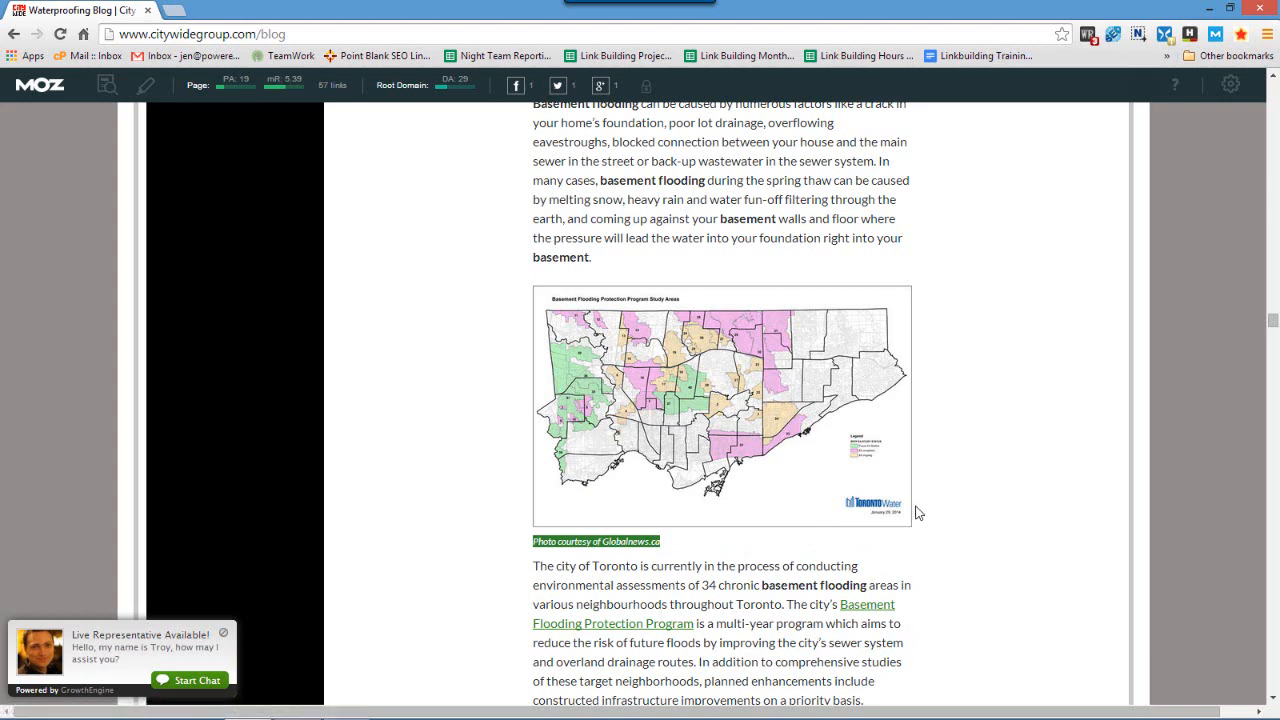
mouse_move(1271, 320)
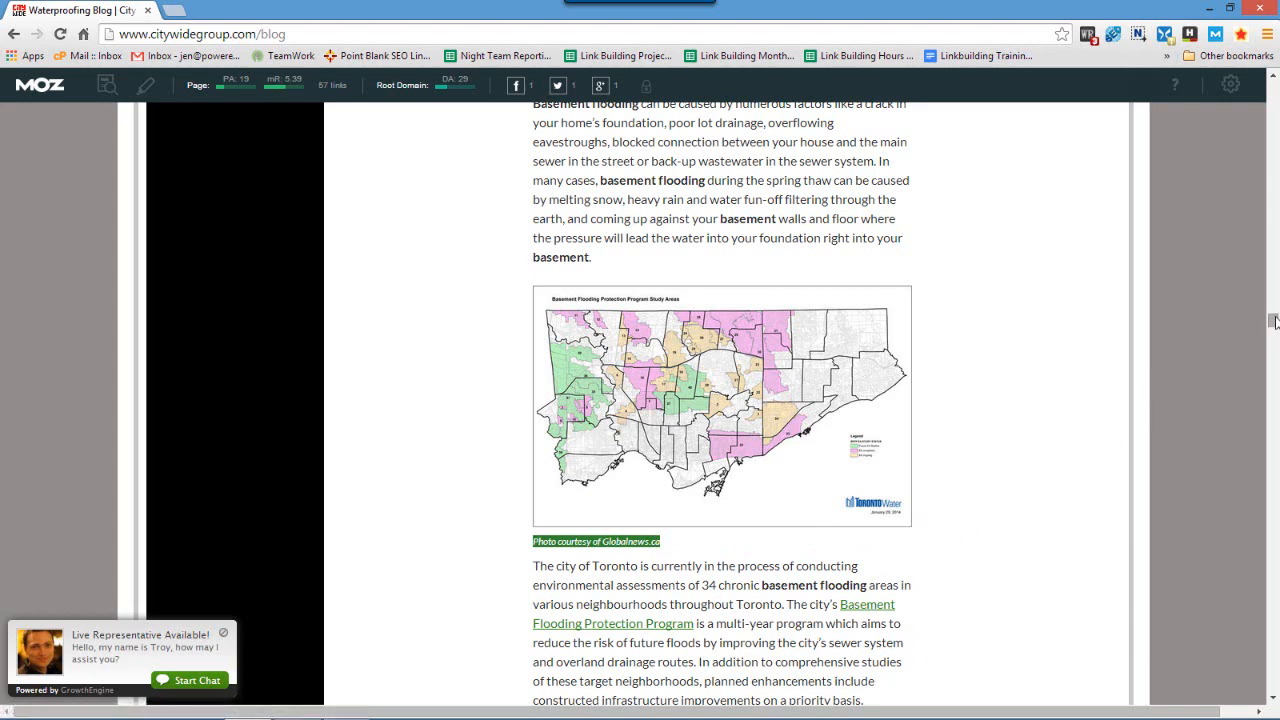
mouse_move(845, 483)
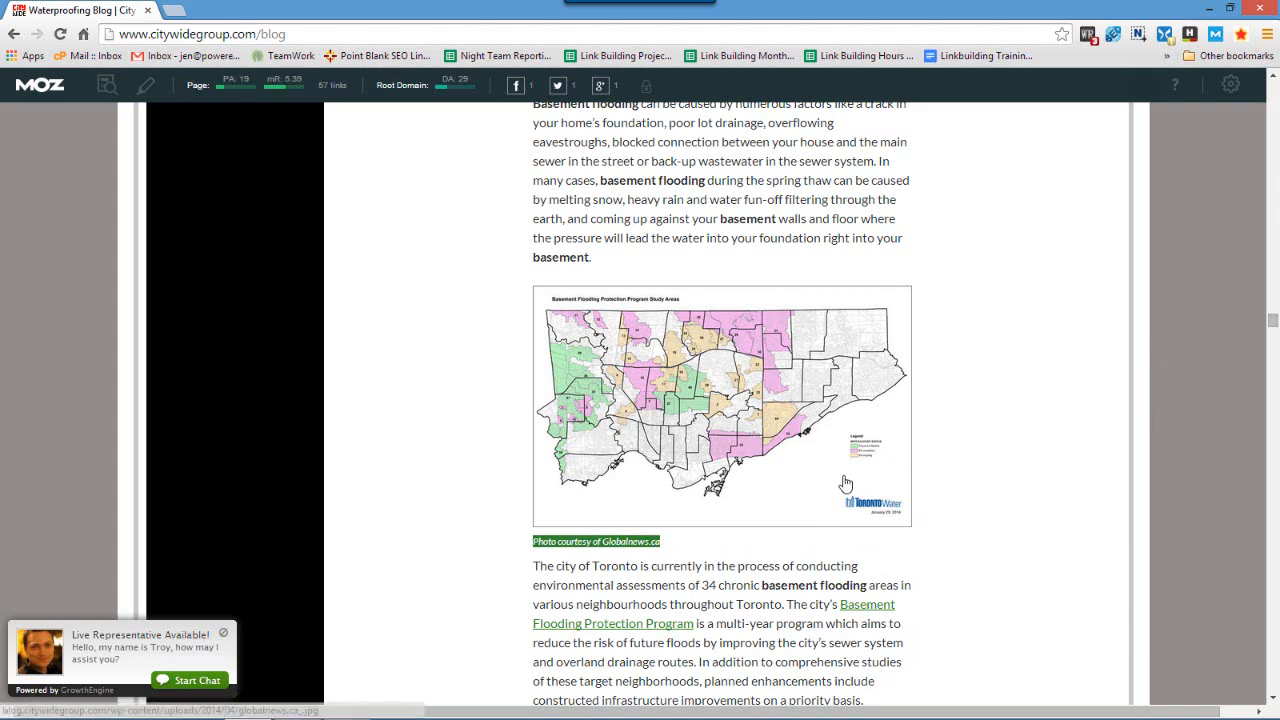
mouse_move(814, 487)
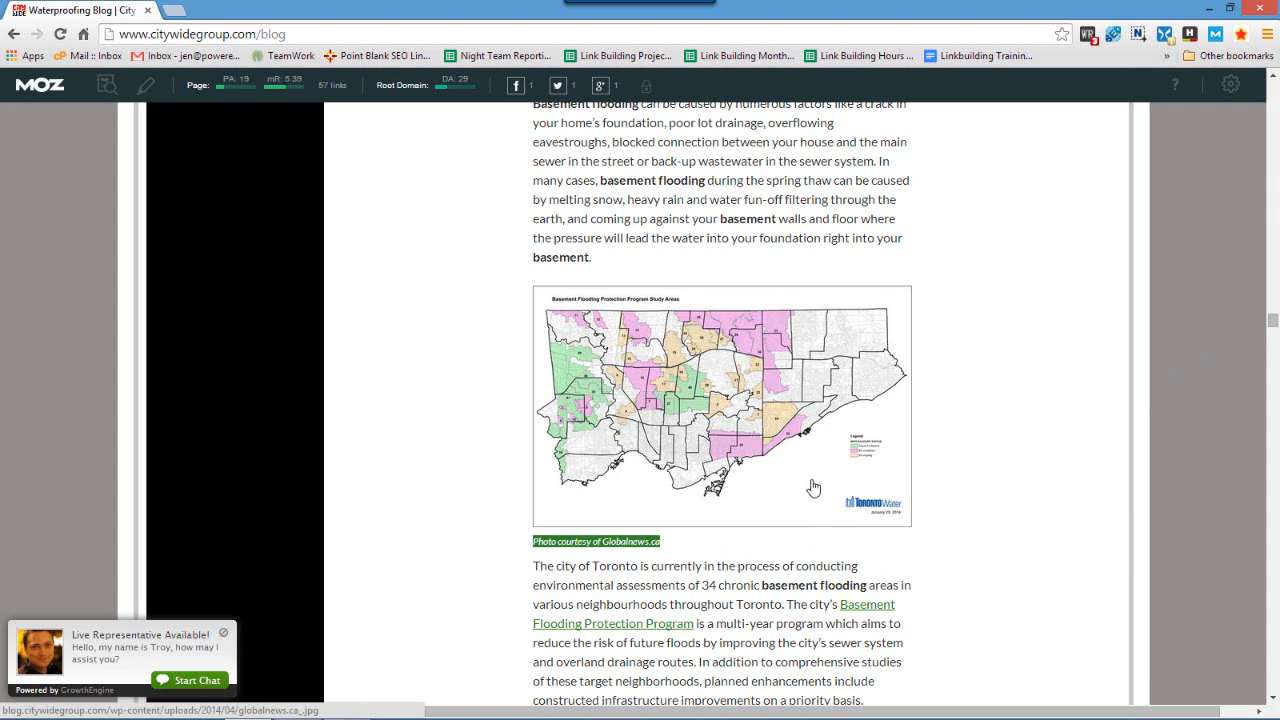
mouse_move(960, 473)
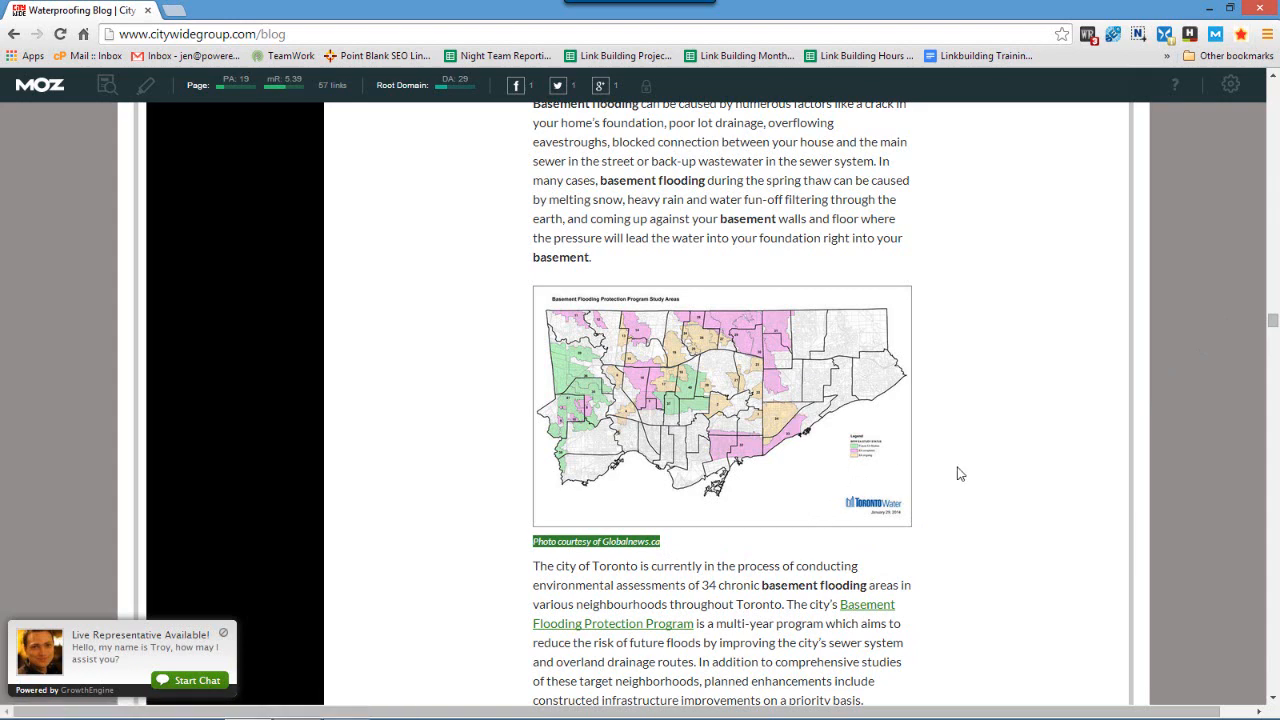
mouse_move(1271, 323)
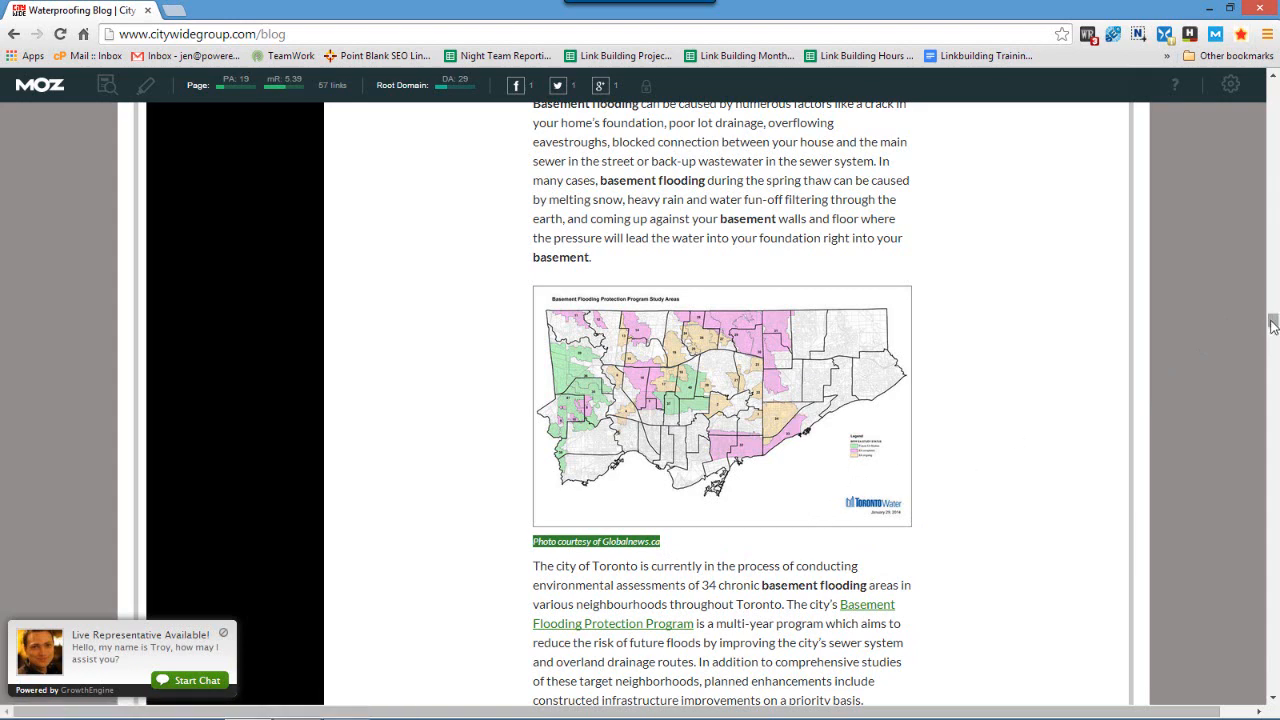
mouse_move(1102, 392)
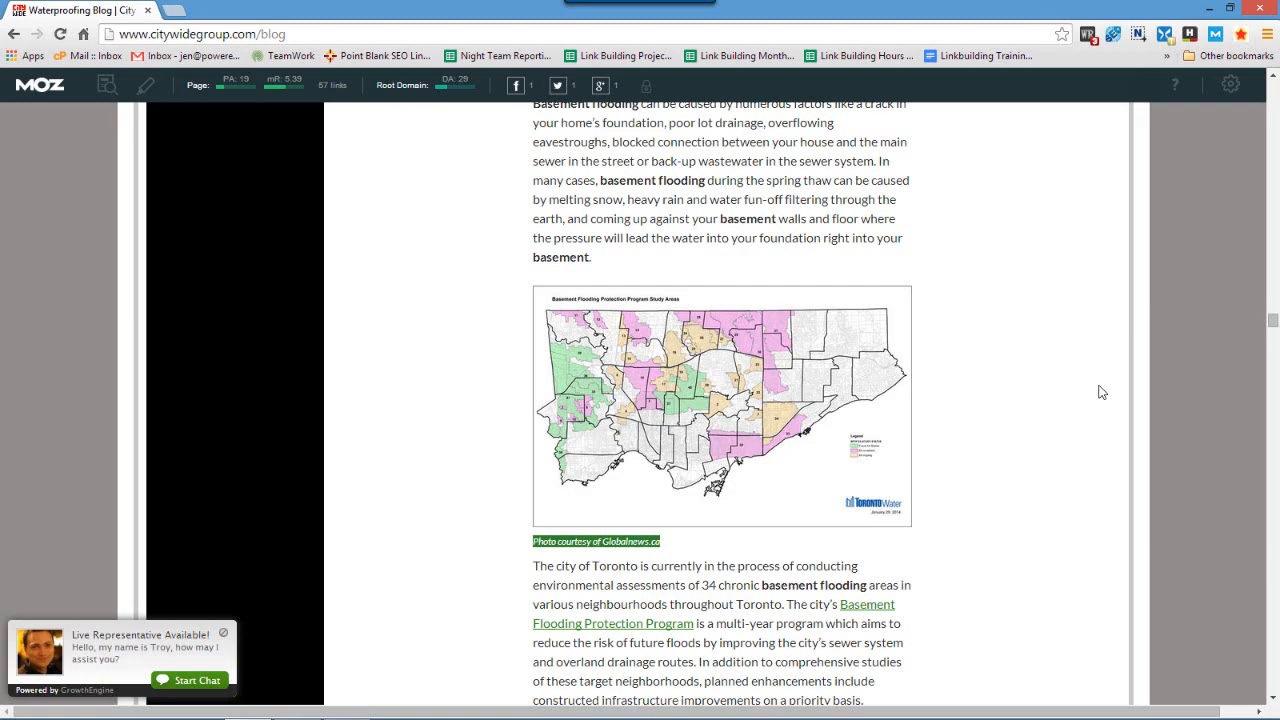
mouse_move(1277, 294)
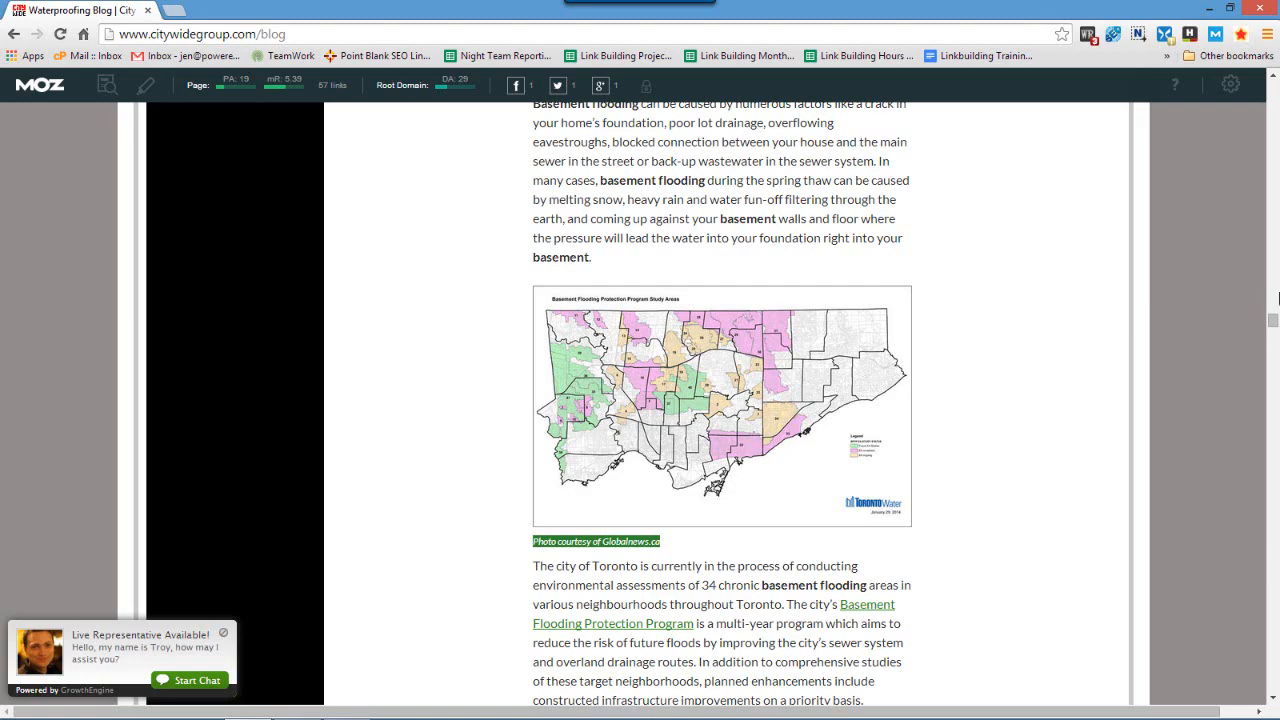
Step: Return to the top of the citywidegroup.com page and open Contact Us
scroll("down", 3)
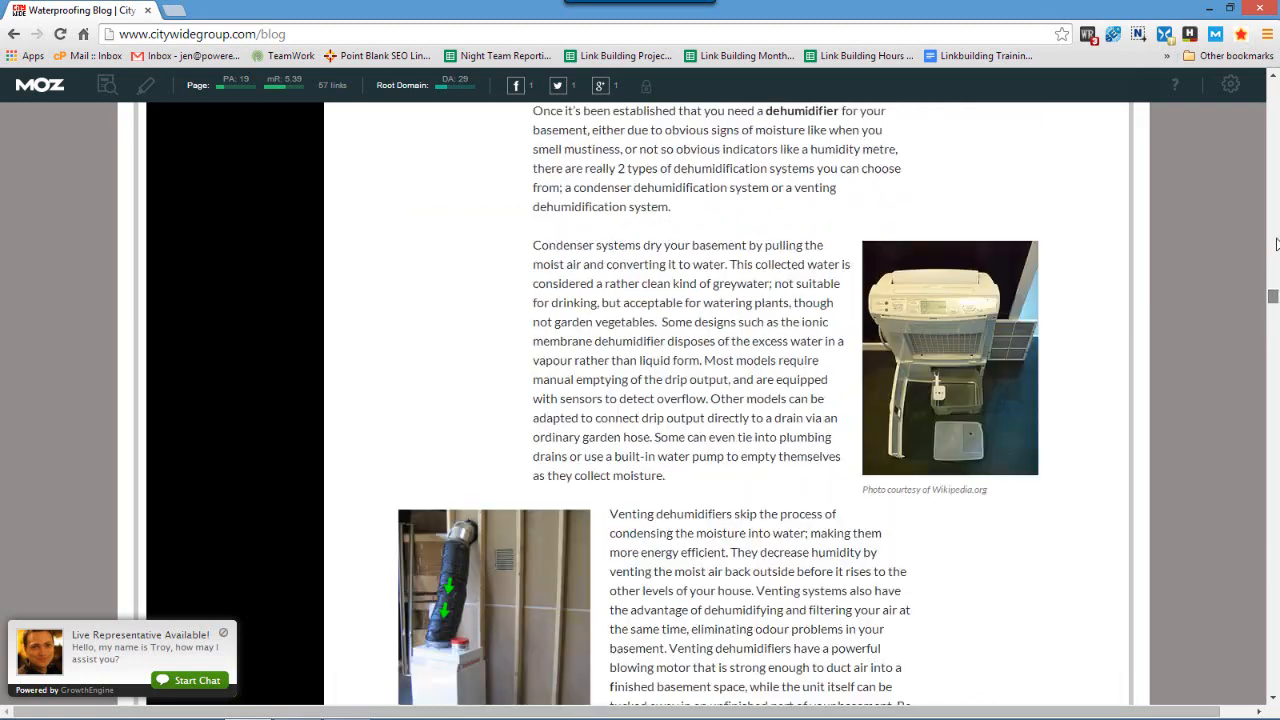
scroll("down", 3)
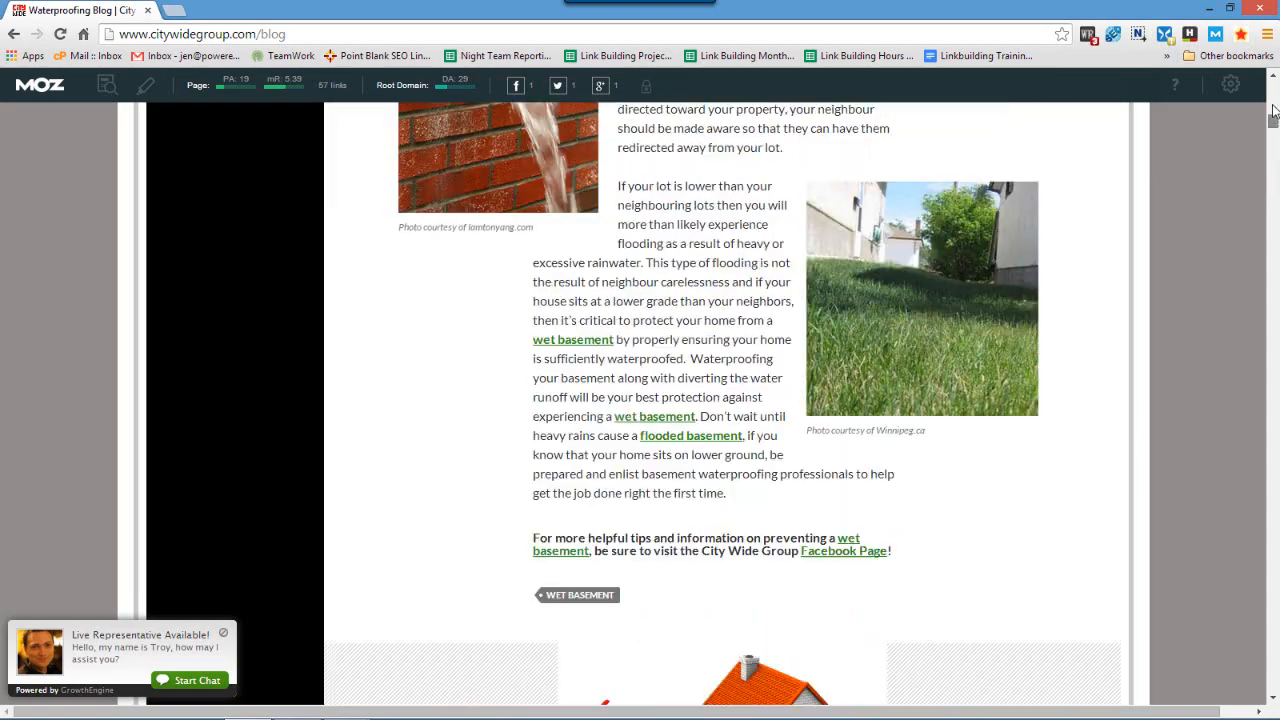
scroll("up", 3)
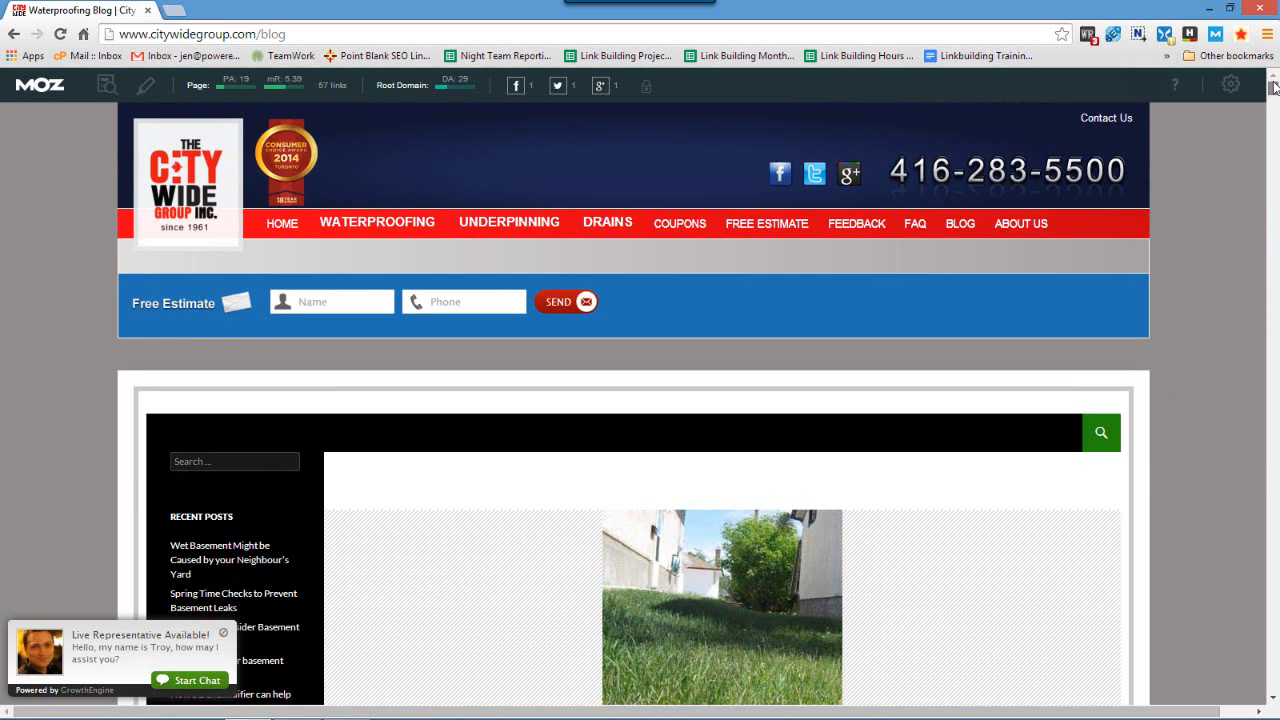
mouse_move(1234, 155)
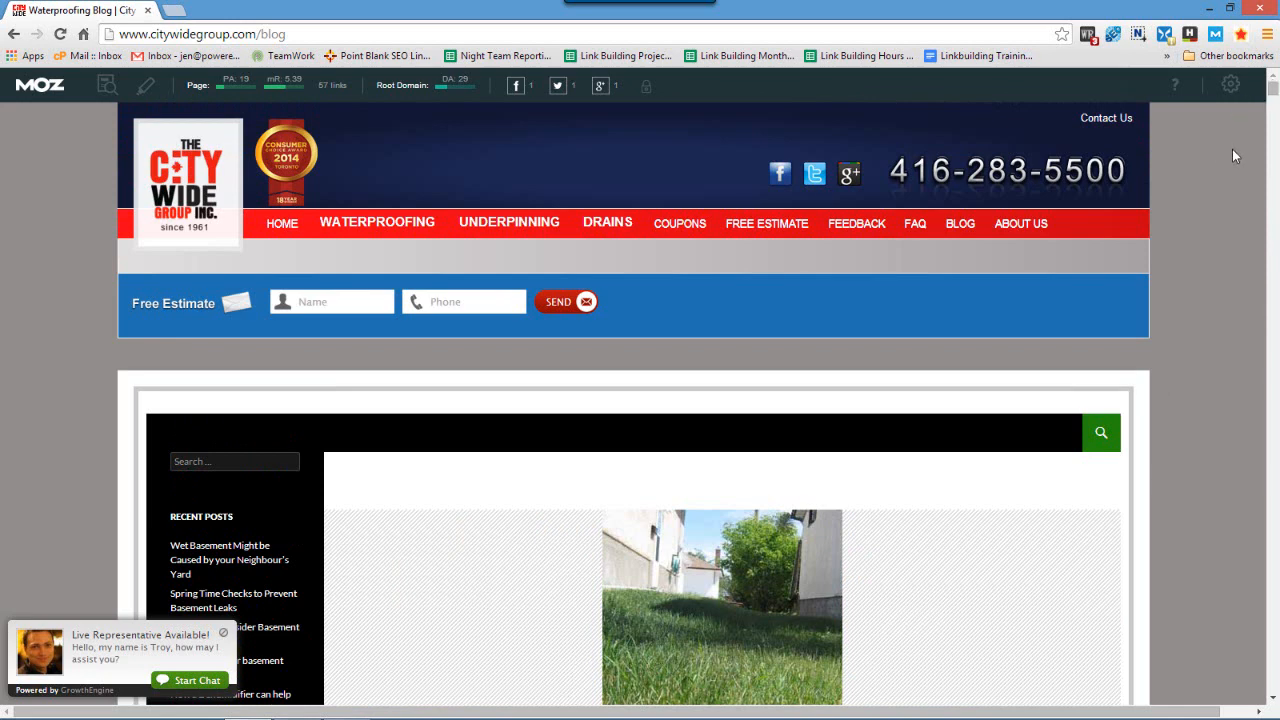
left_click(1108, 117)
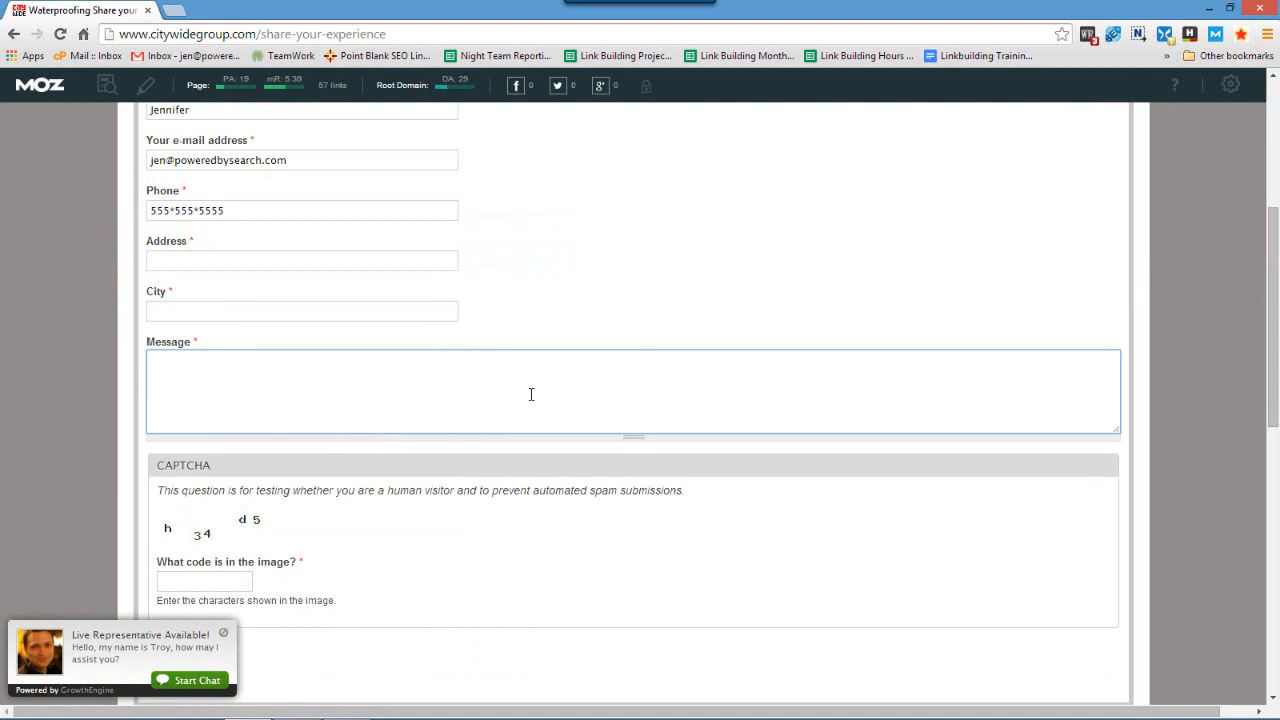
mouse_move(212, 374)
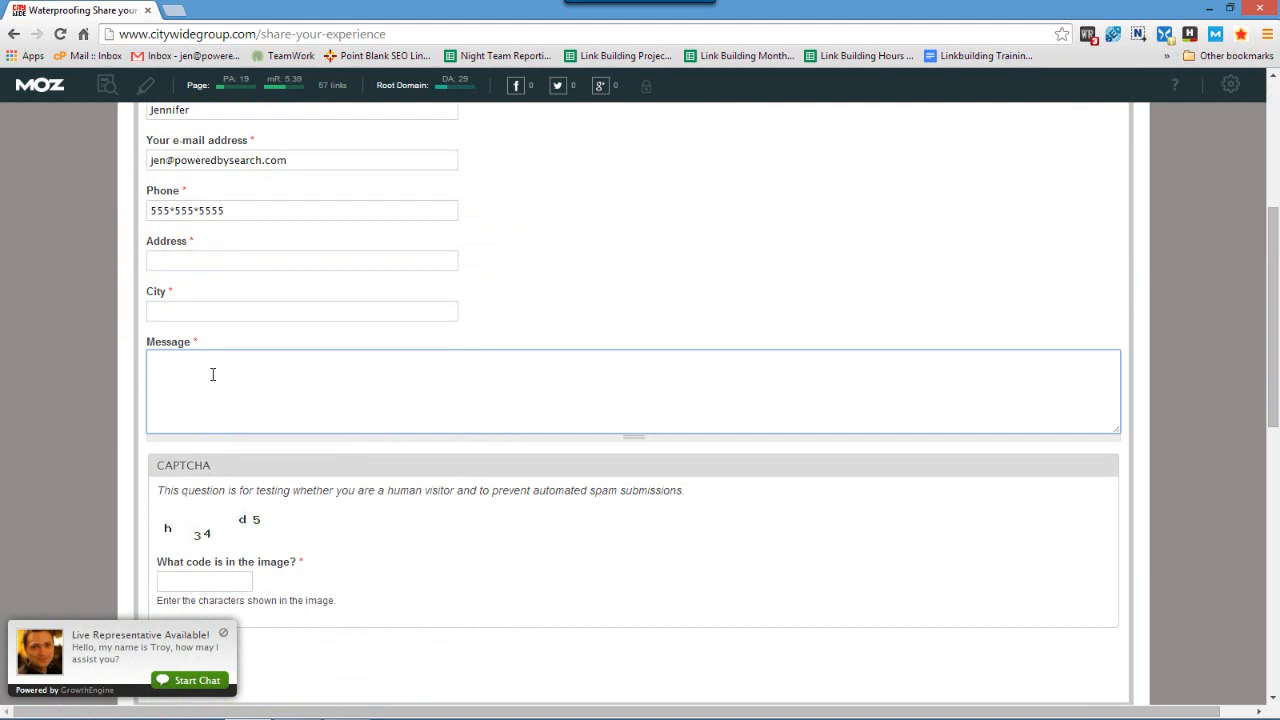
Step: Place the cursor in the contact form's Message box for the attribution request
left_click(212, 375)
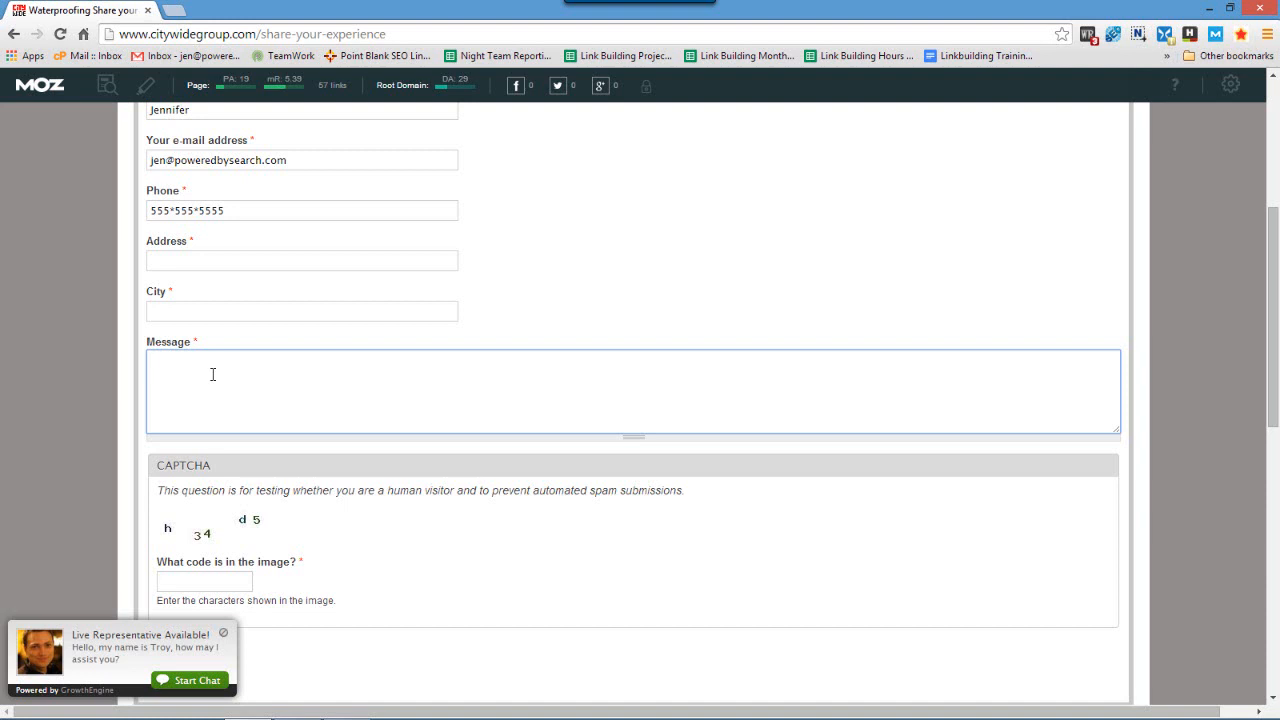
left_click(212, 374)
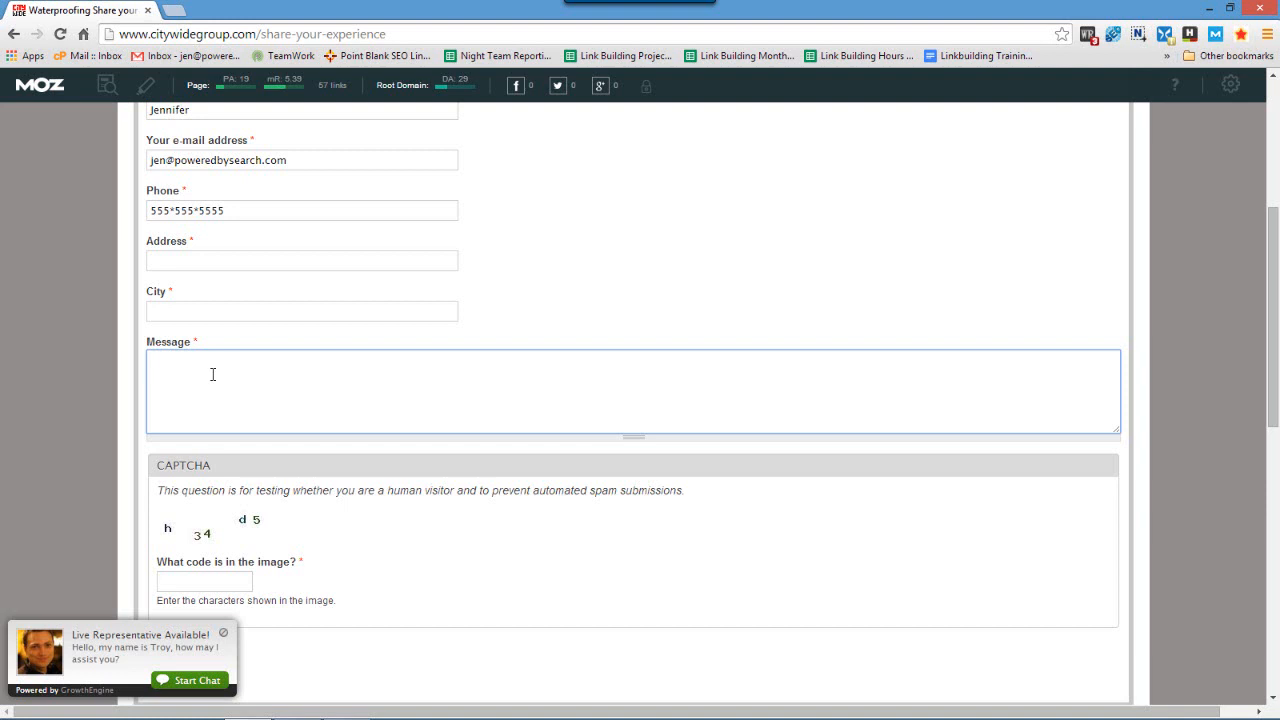
left_click(212, 374)
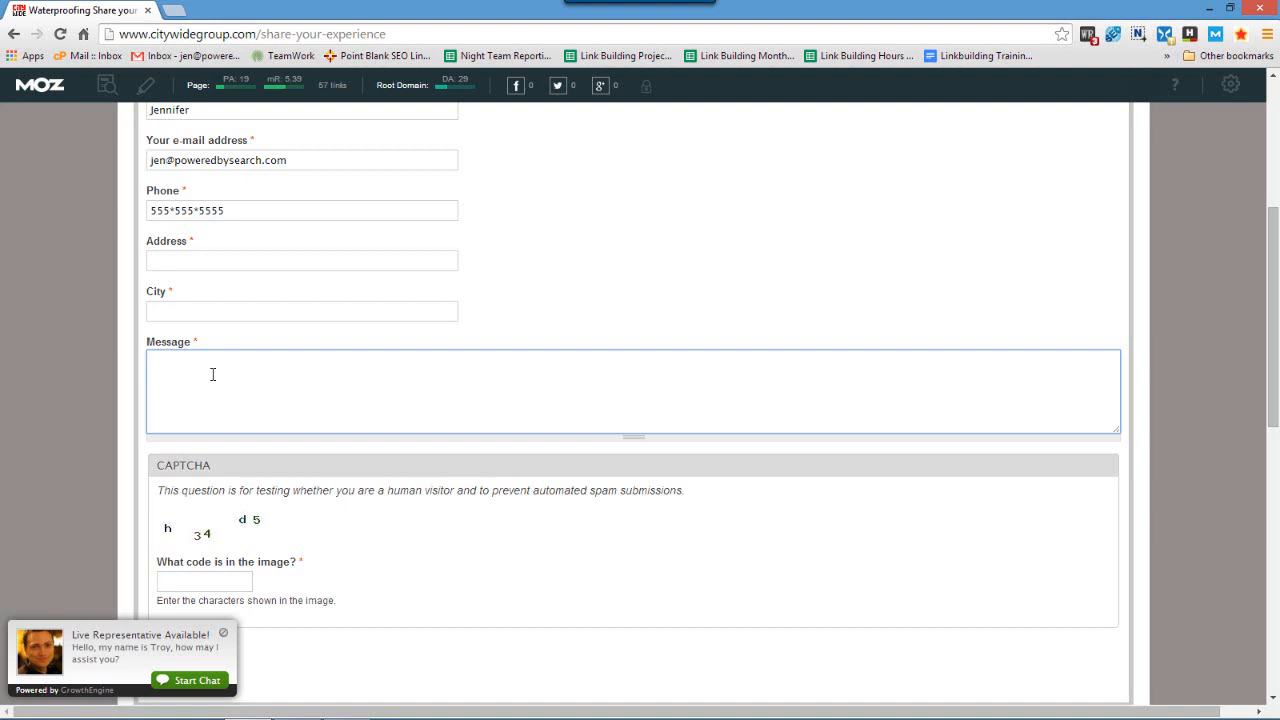
left_click(211, 374)
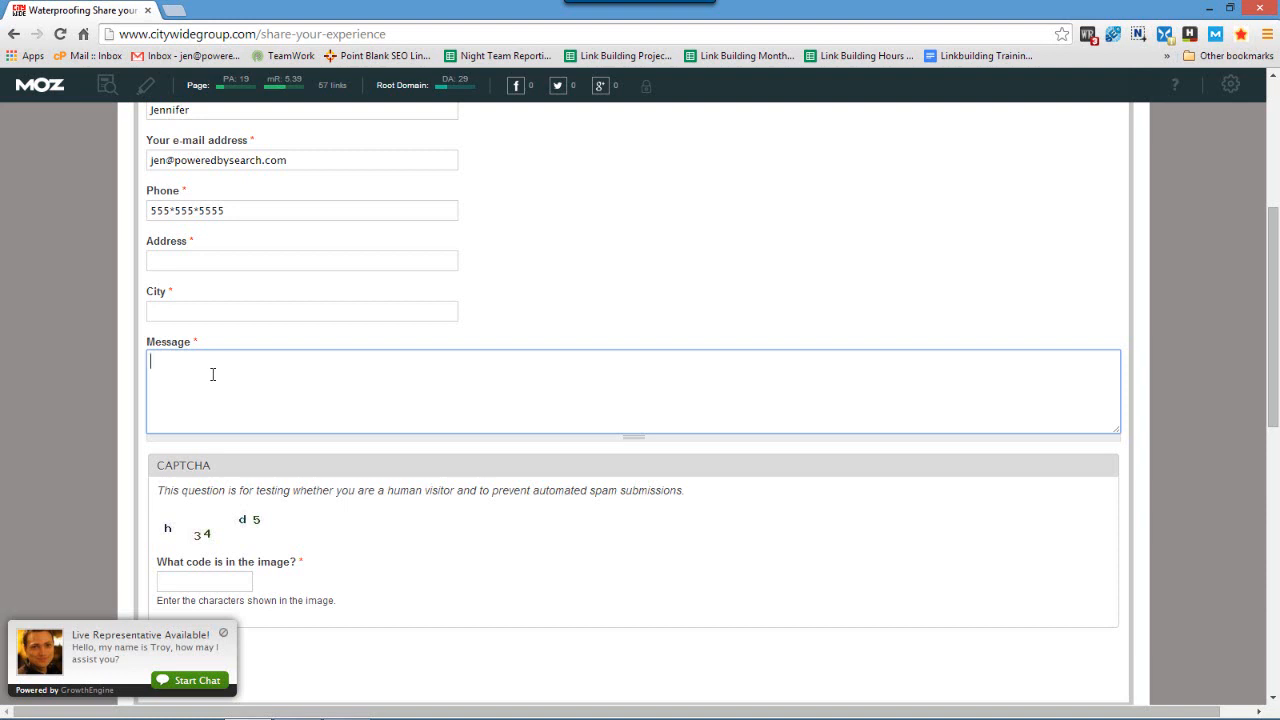